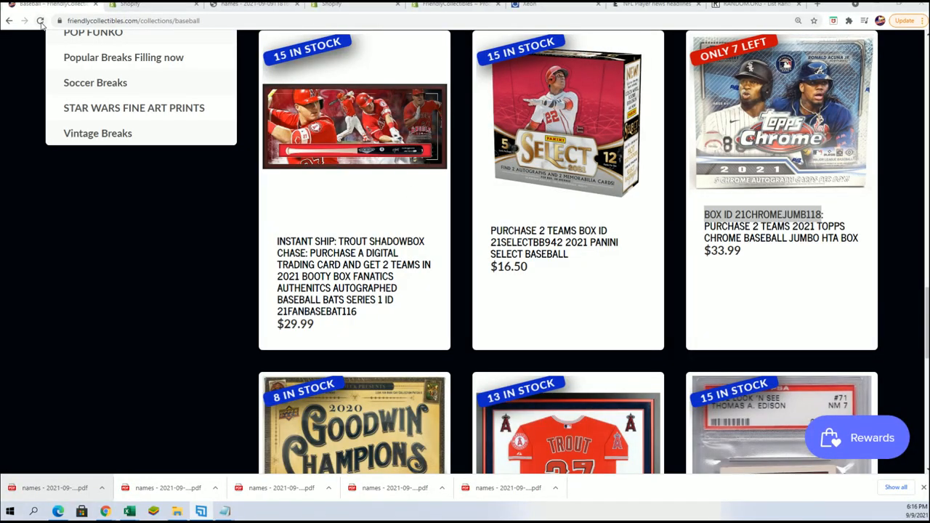
mouse_move(781, 112)
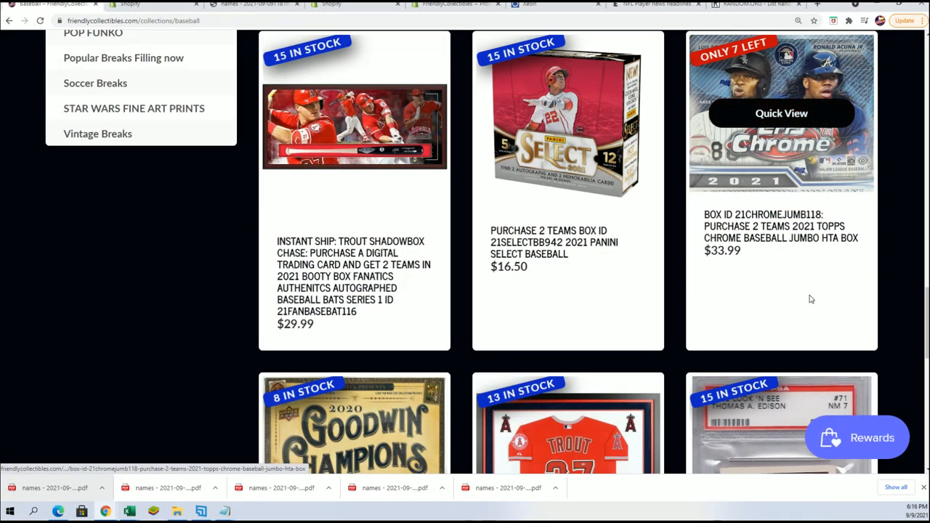
- Browse the Friendly FILL collection's digital trading card and fill group boxes
scroll(up, 3)
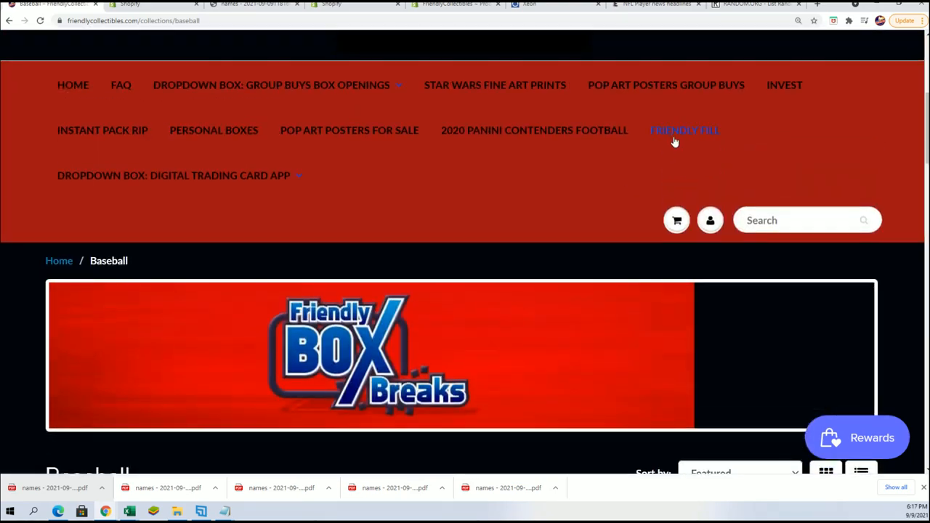
click(684, 130)
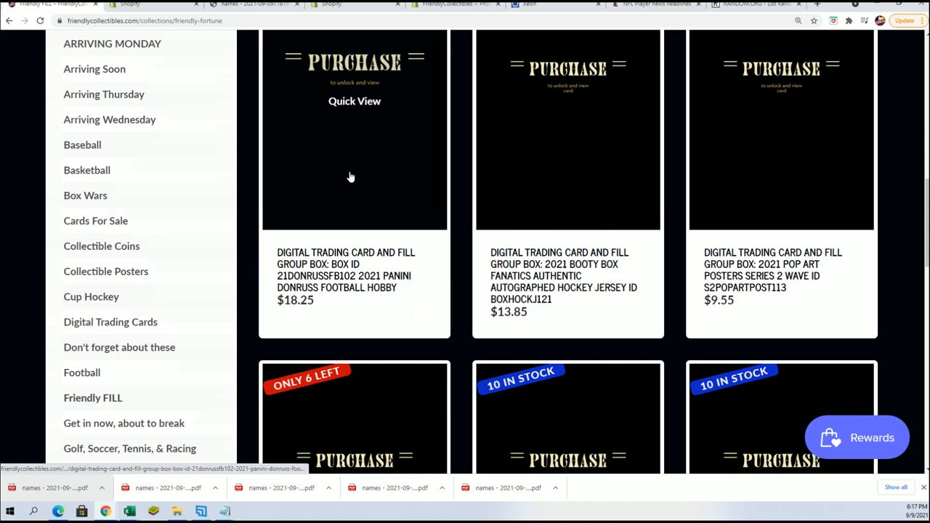
scroll(down, 3)
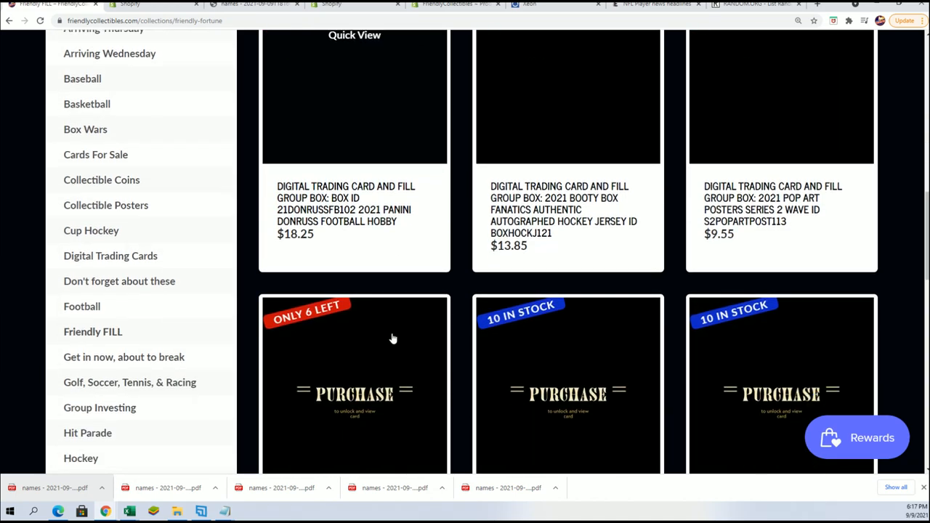
scroll(down, 3)
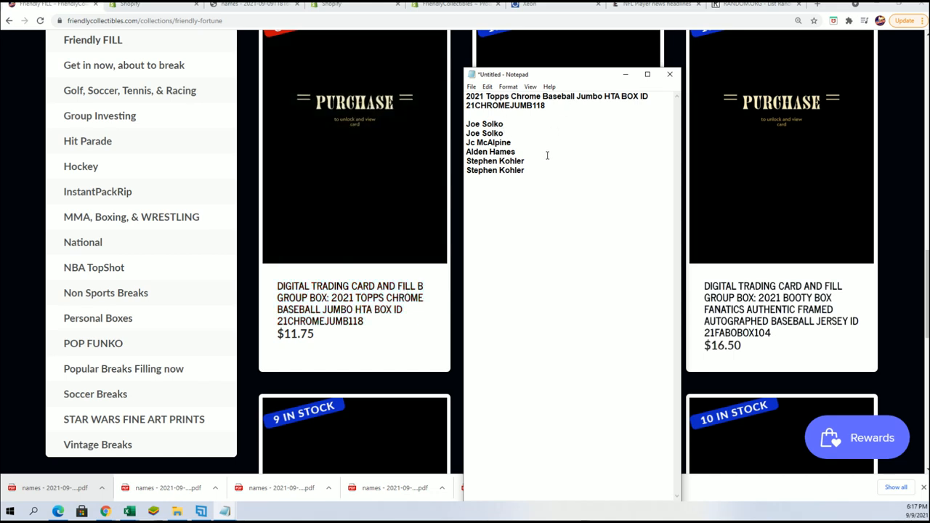
- Copy the six filler names from Notepad into the RANDOM.ORG list items box
right_click(513, 142)
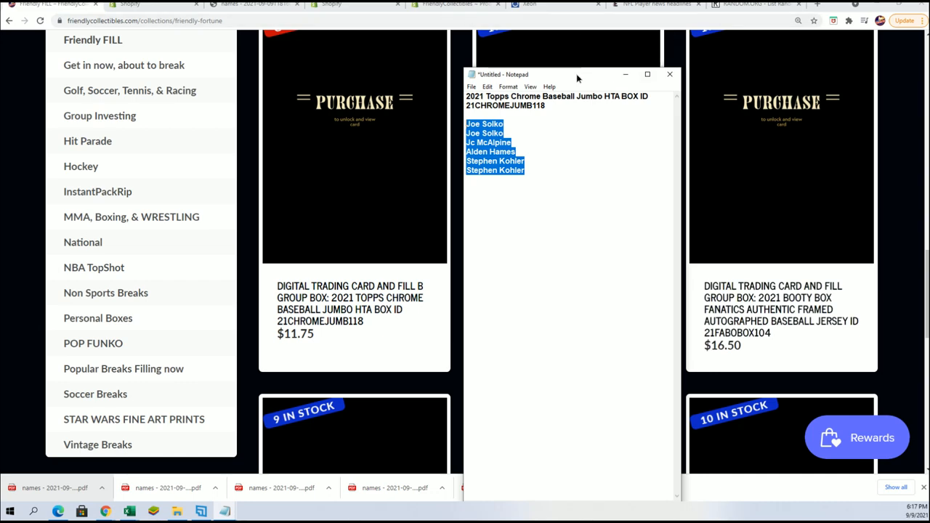
click(756, 4)
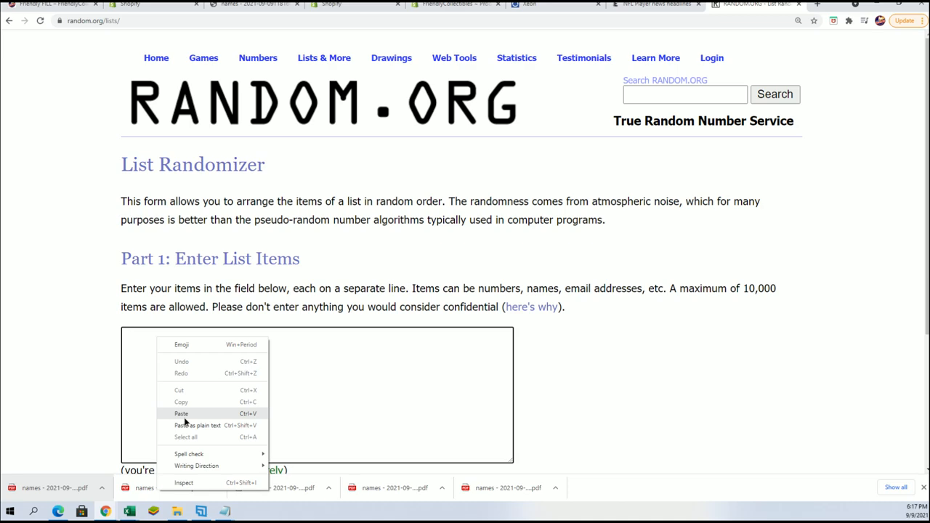
click(181, 413)
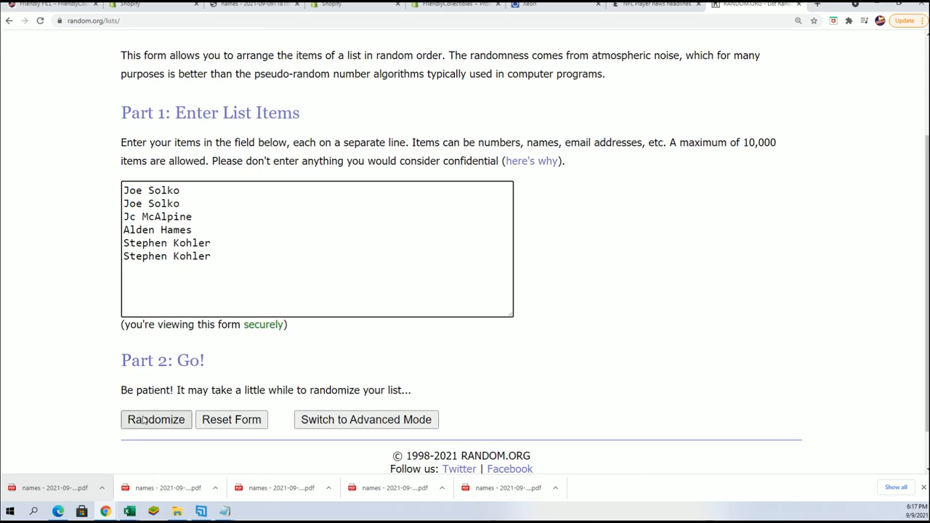
click(155, 419)
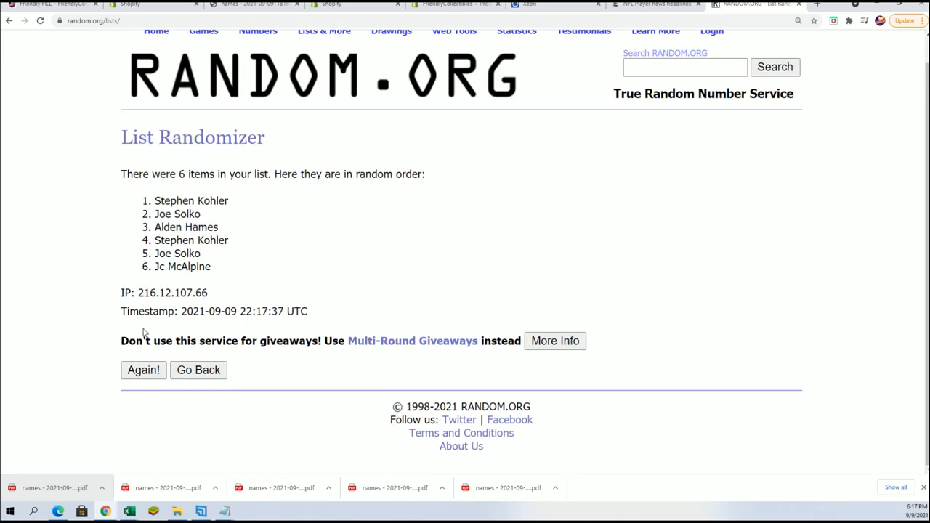
click(143, 370)
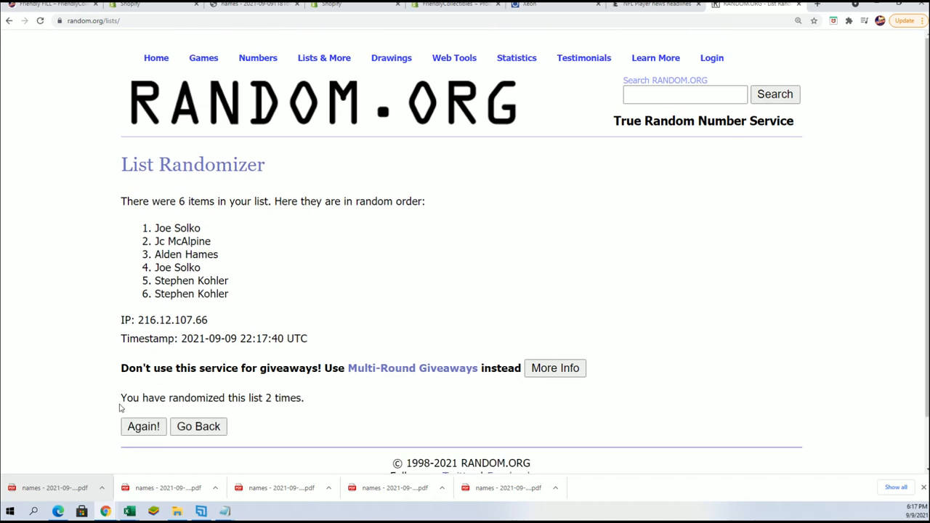
click(143, 426)
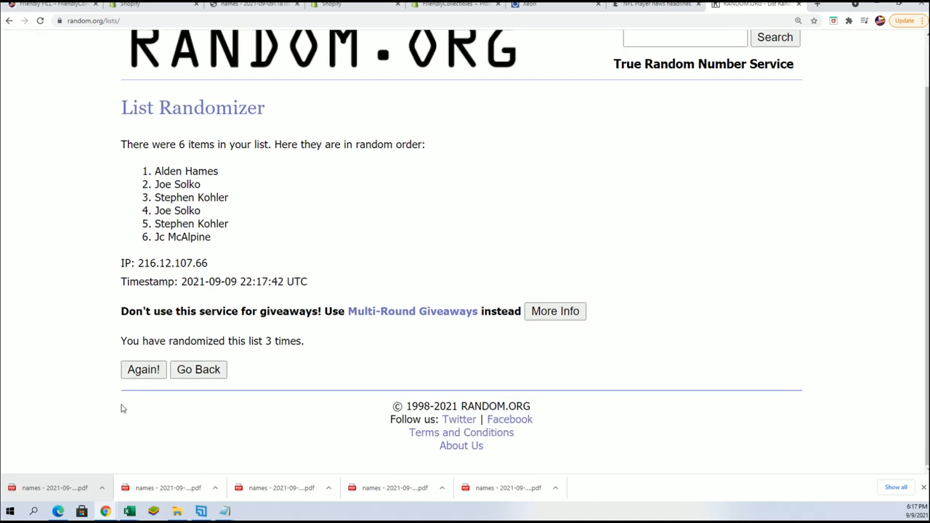
click(143, 369)
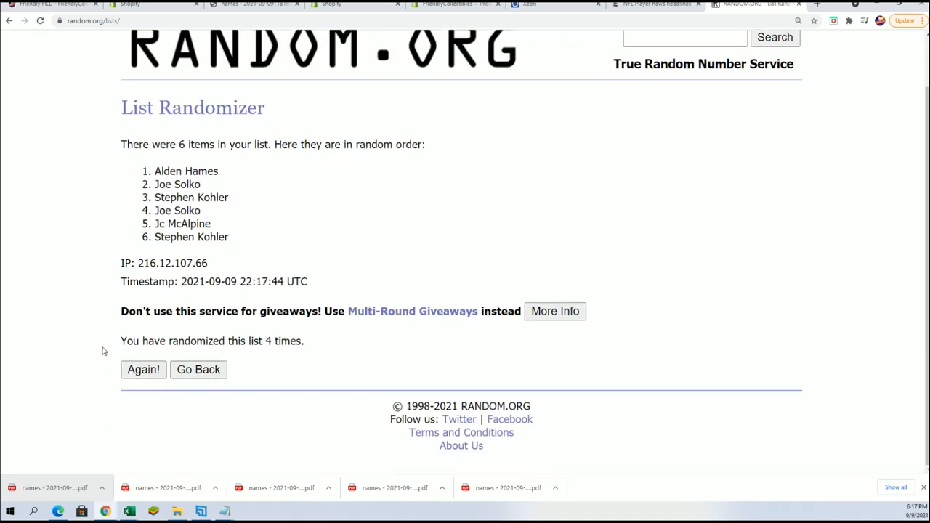
click(143, 369)
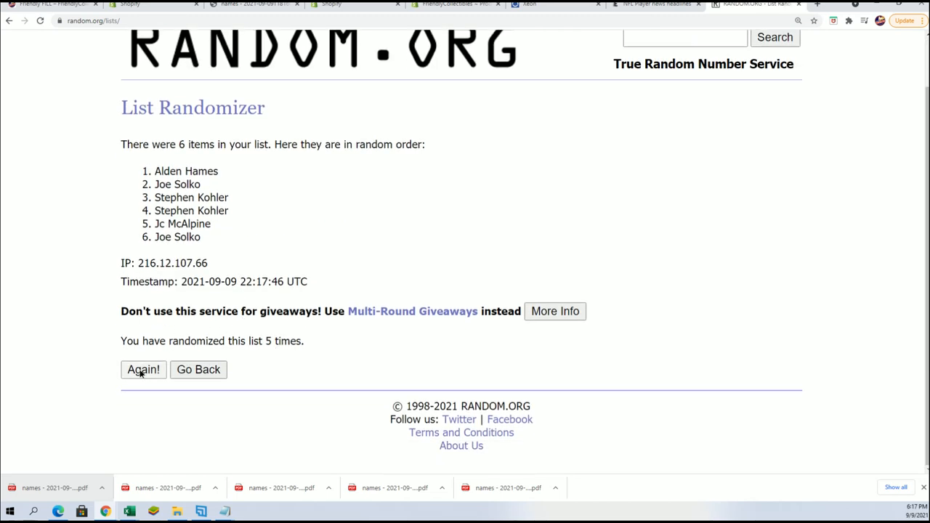
click(142, 369)
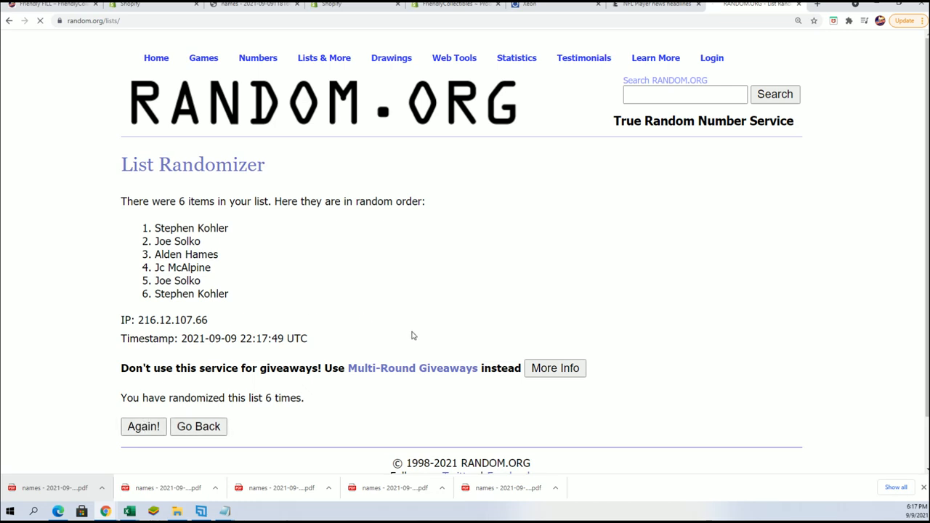
click(144, 427)
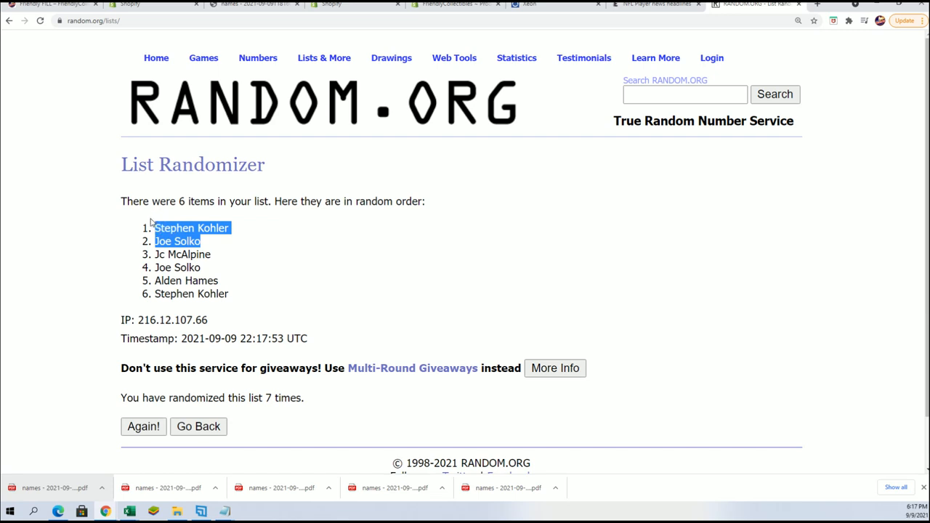
mouse_move(280, 408)
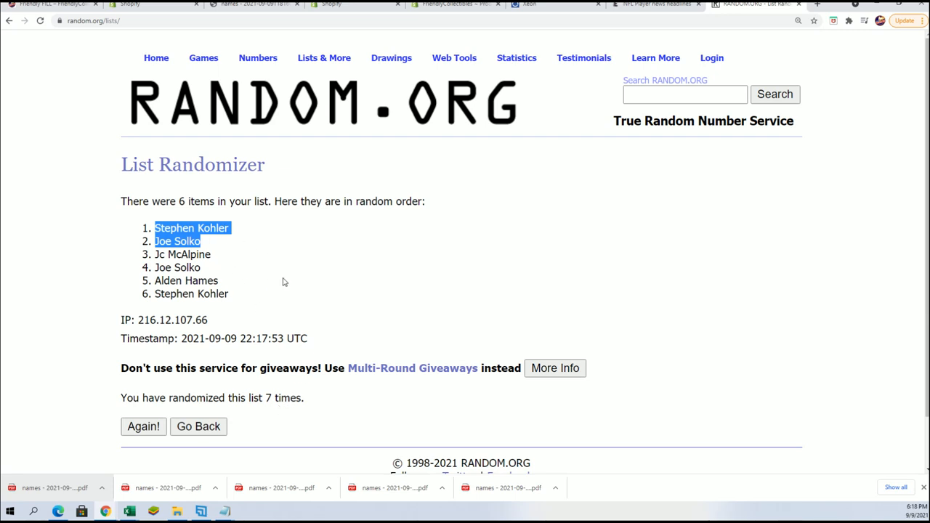
mouse_move(234, 293)
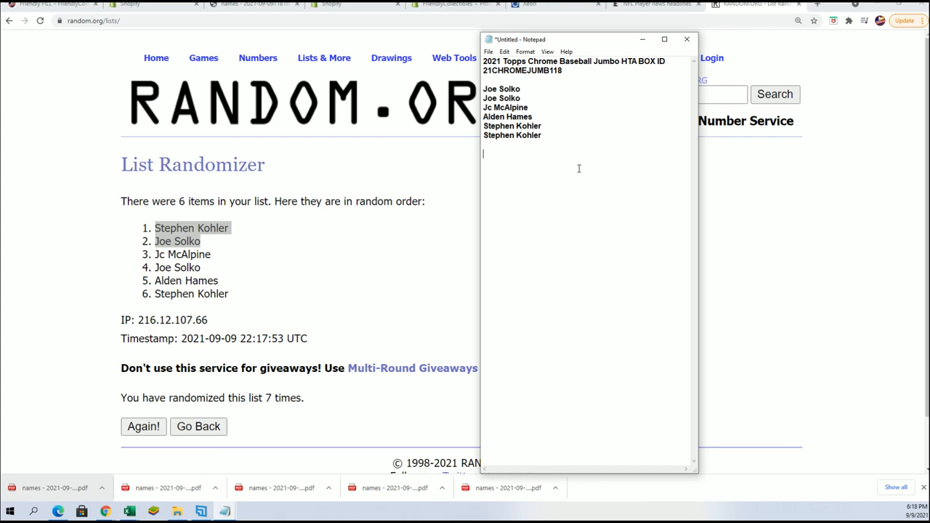
text(Stephen Kohler)
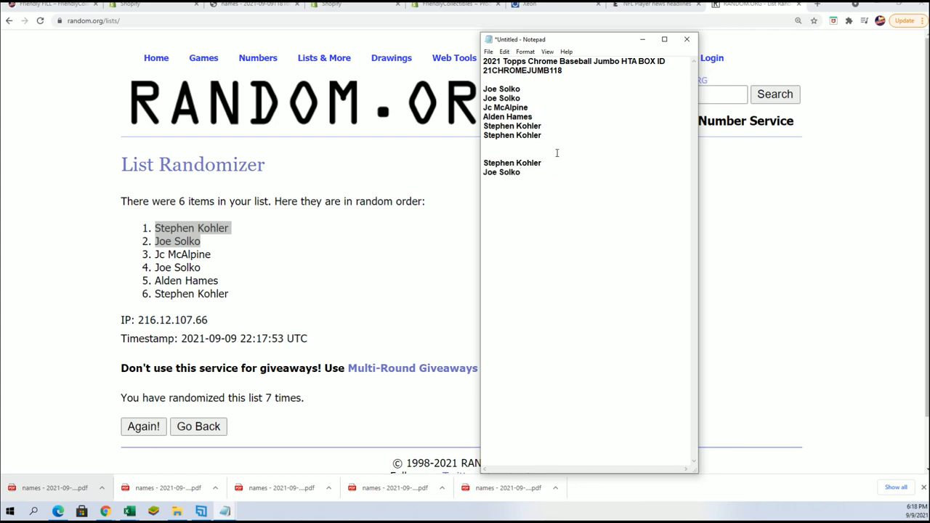
click(458, 4)
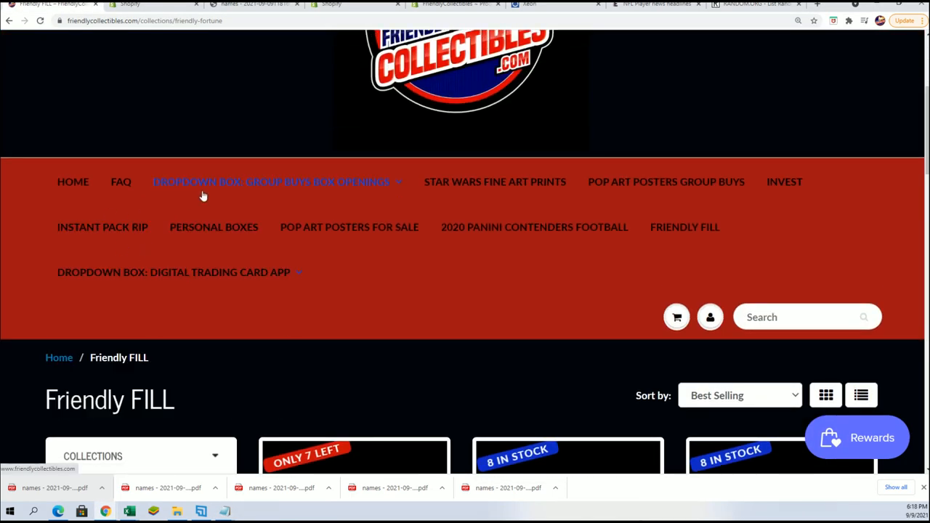
- Browse the Baseball group buy collection from the Group Buys Box Openings menu
click(274, 182)
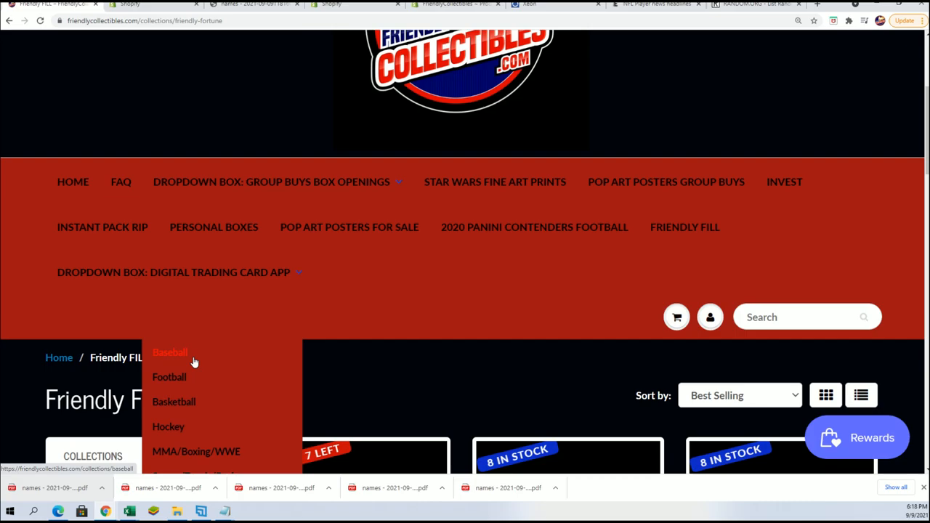
click(170, 352)
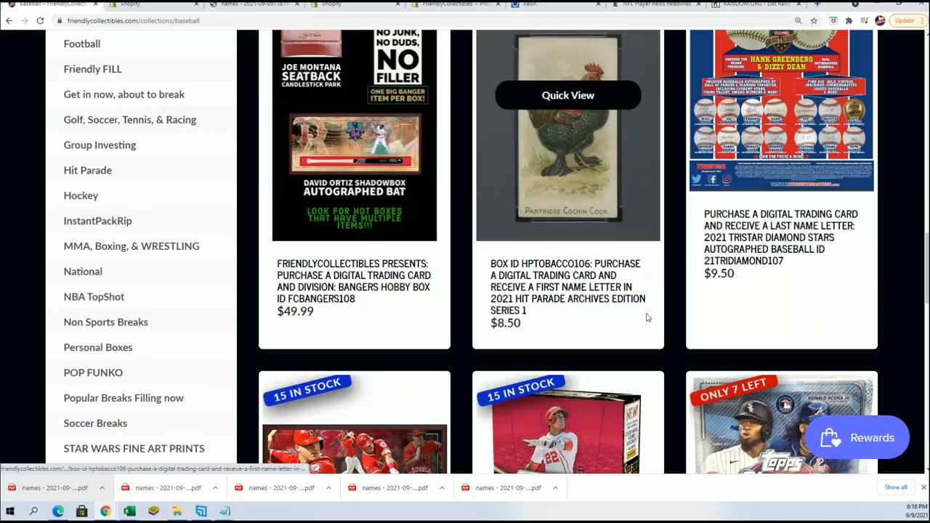
scroll(down, 3)
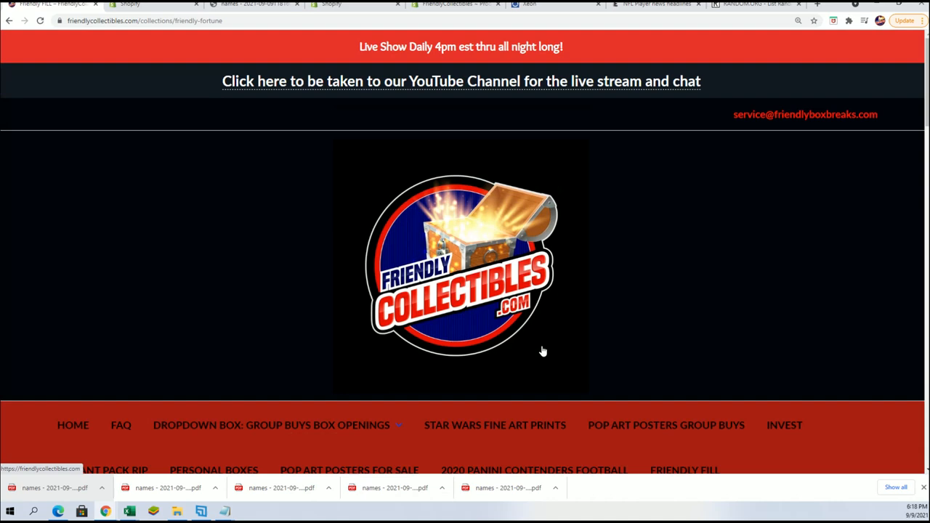
- Find the 21DONRUSSFBDIV301 Donruss football division box in Friendly FILL and view its product page
scroll(down, 3)
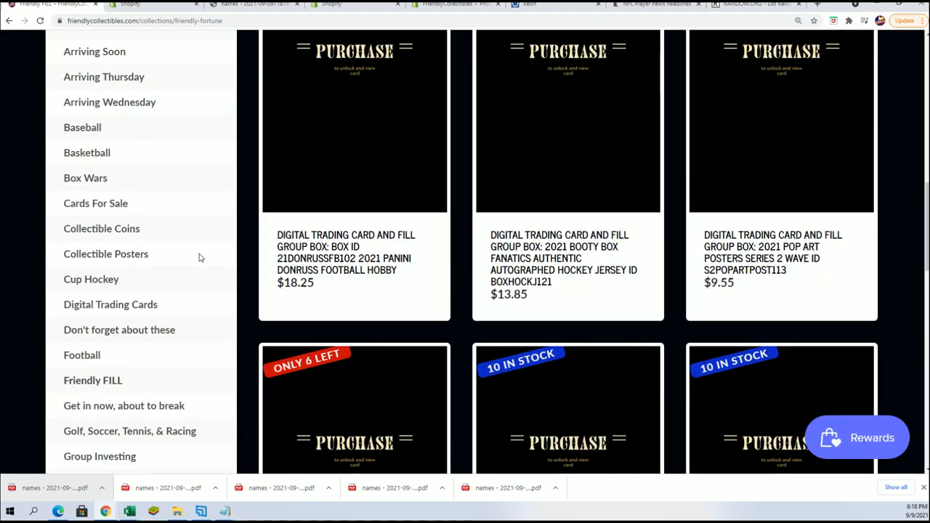
scroll(down, 3)
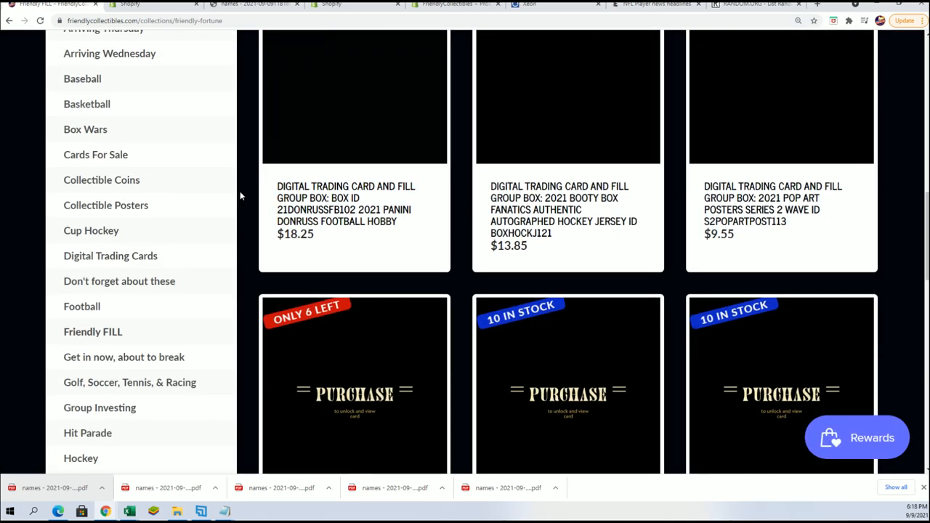
scroll(down, 3)
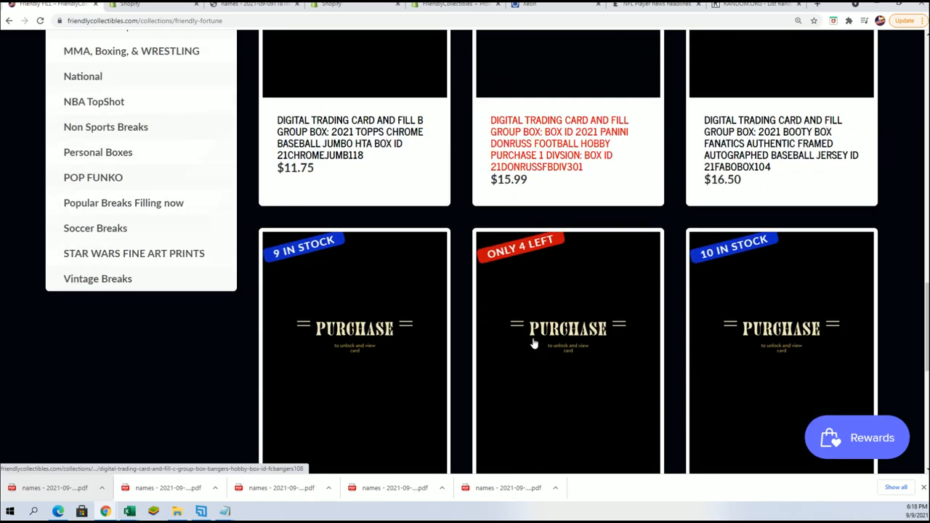
scroll(up, 3)
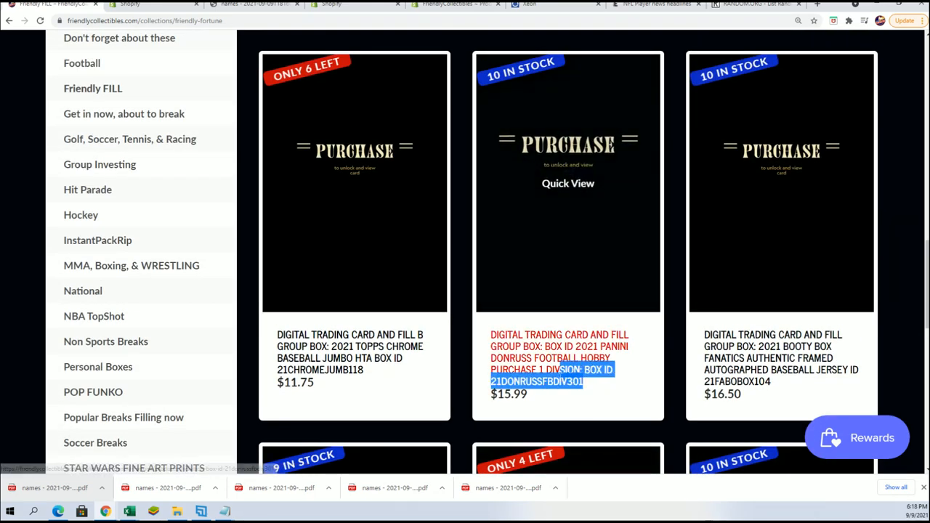
mouse_move(574, 394)
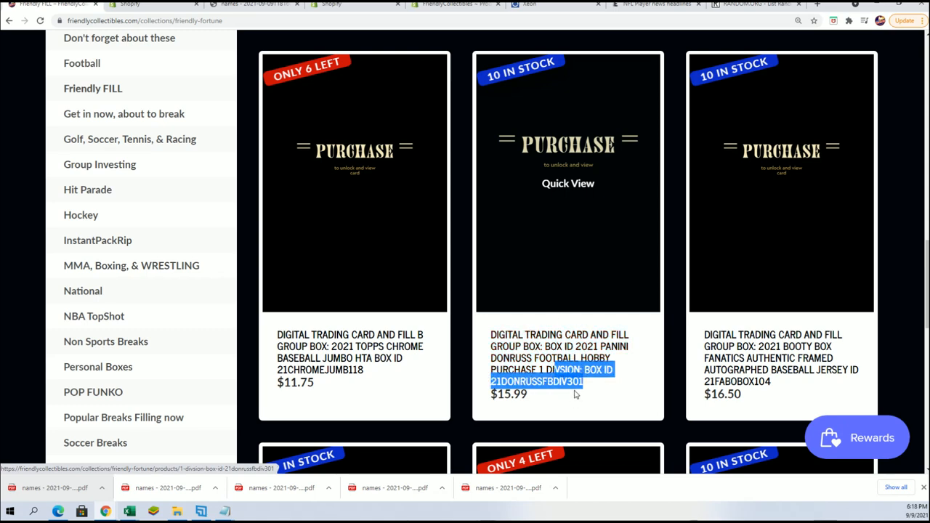
scroll(down, 3)
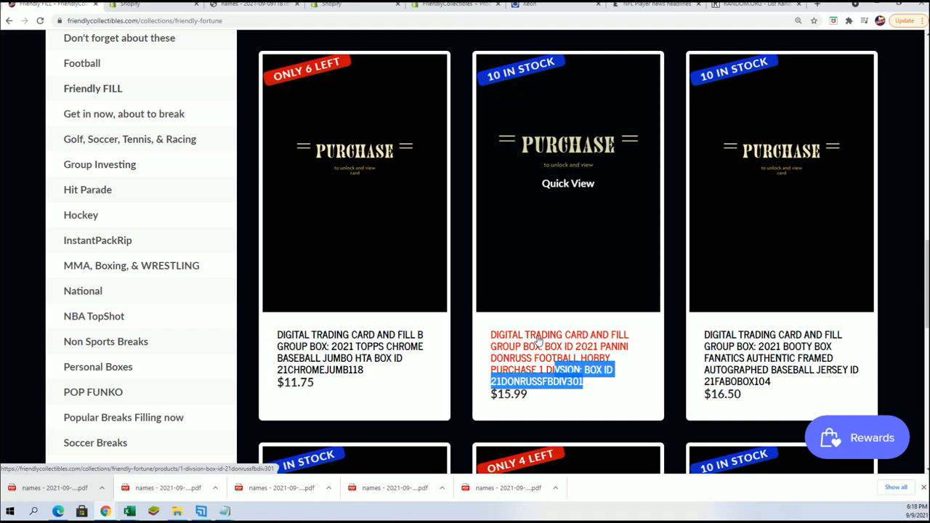
click(559, 358)
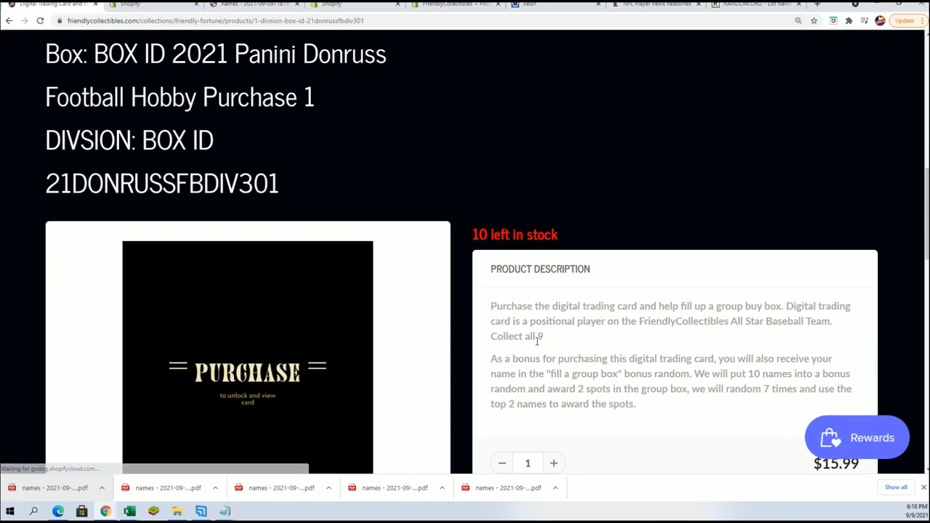